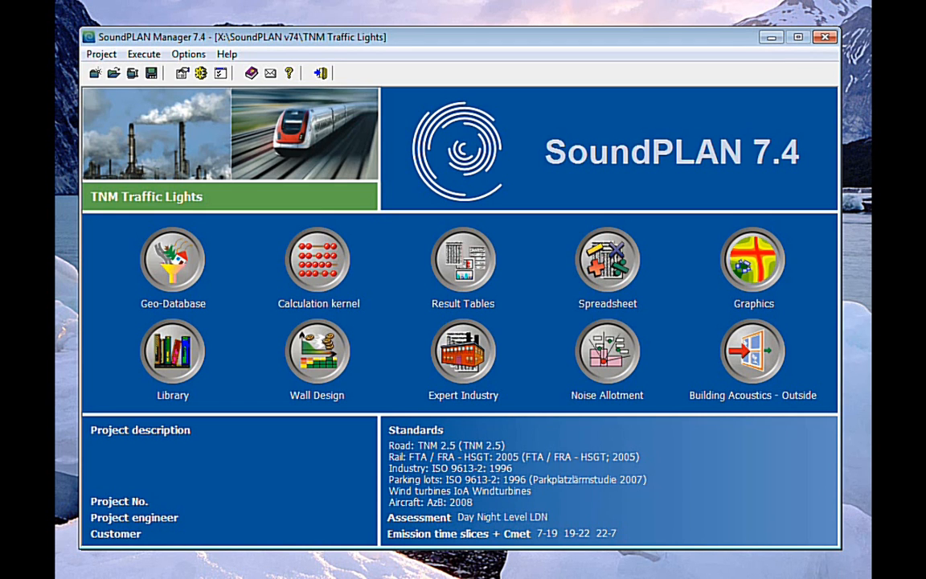
mouse_move(319, 416)
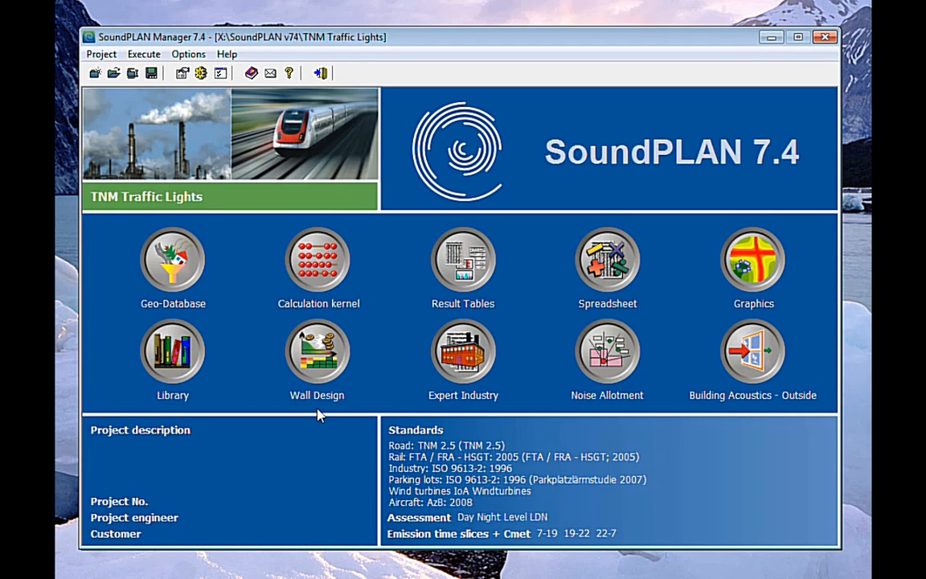
Launch the Geo-Database for TNM Traffic Lights, showing the two-road intersection site.
left_click(173, 259)
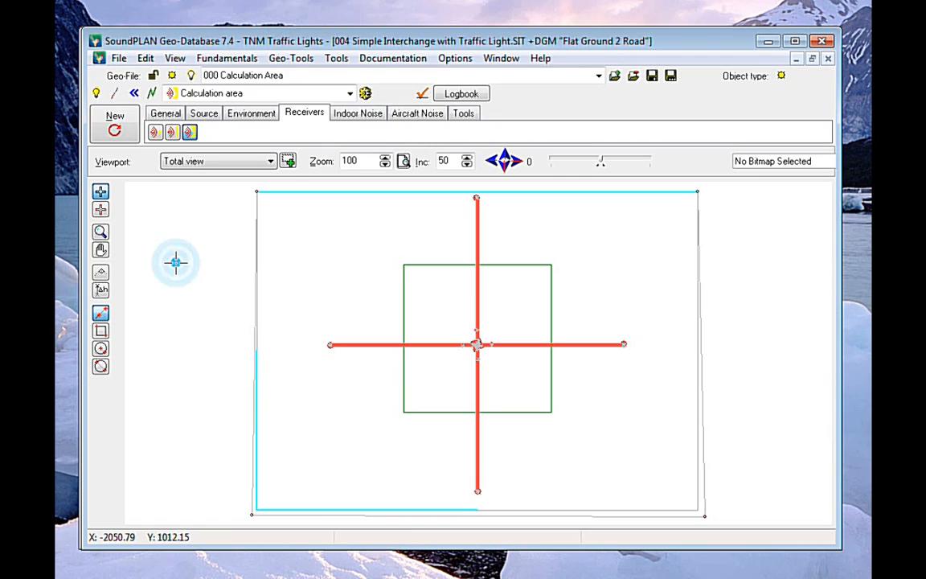
mouse_move(479, 250)
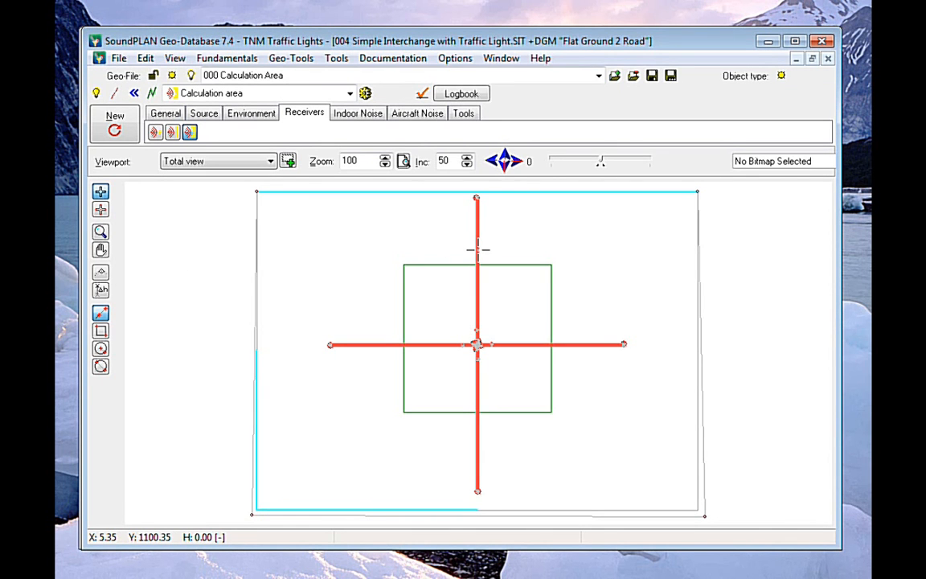
mouse_move(497, 347)
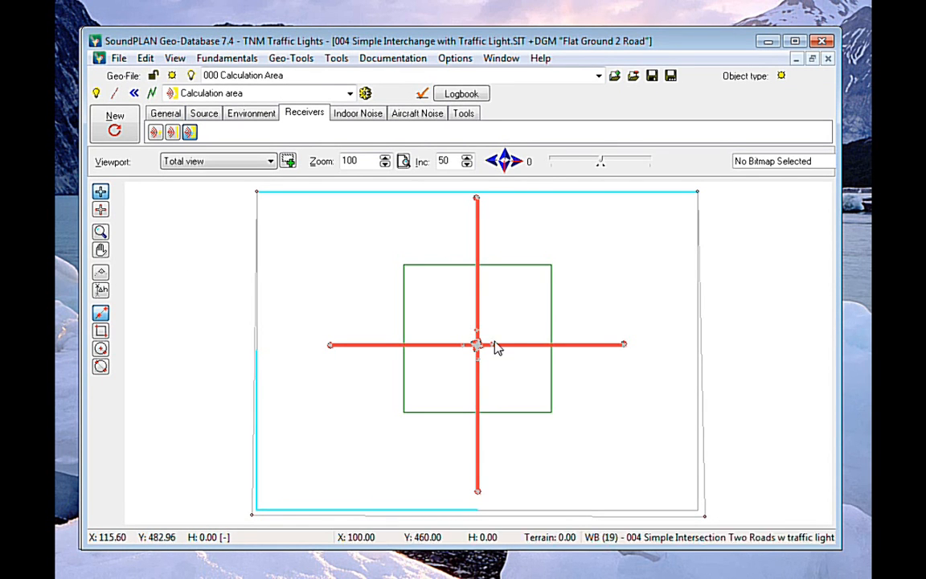
mouse_move(513, 337)
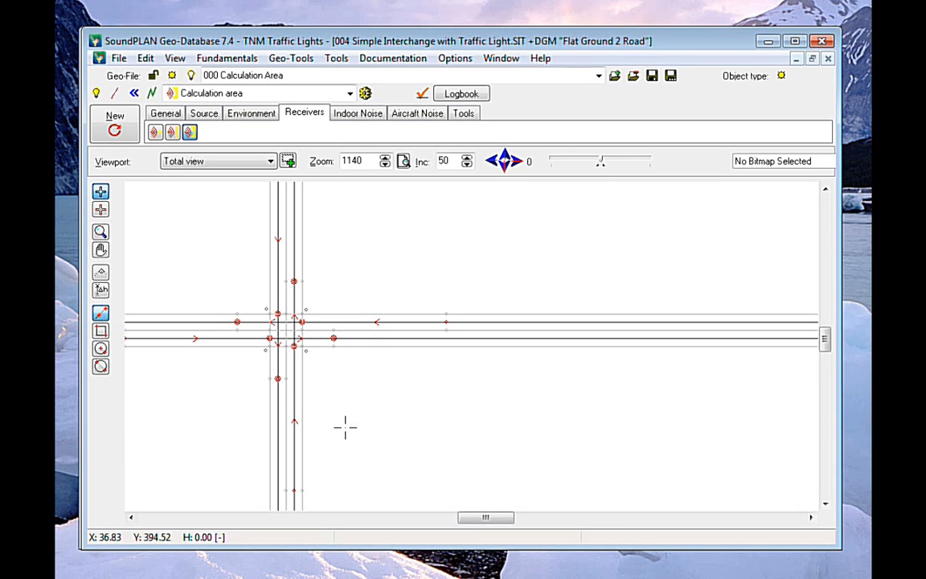
mouse_move(287, 371)
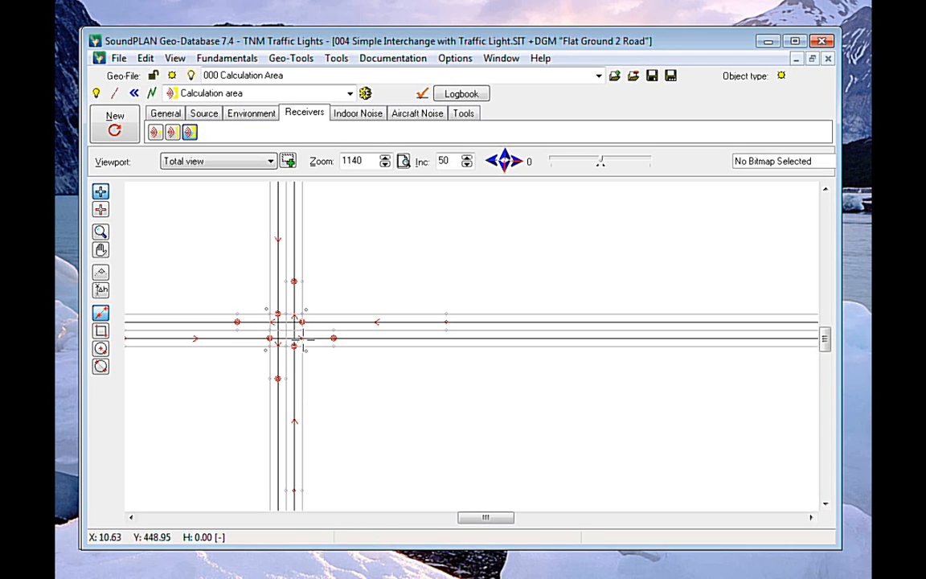
mouse_move(274, 346)
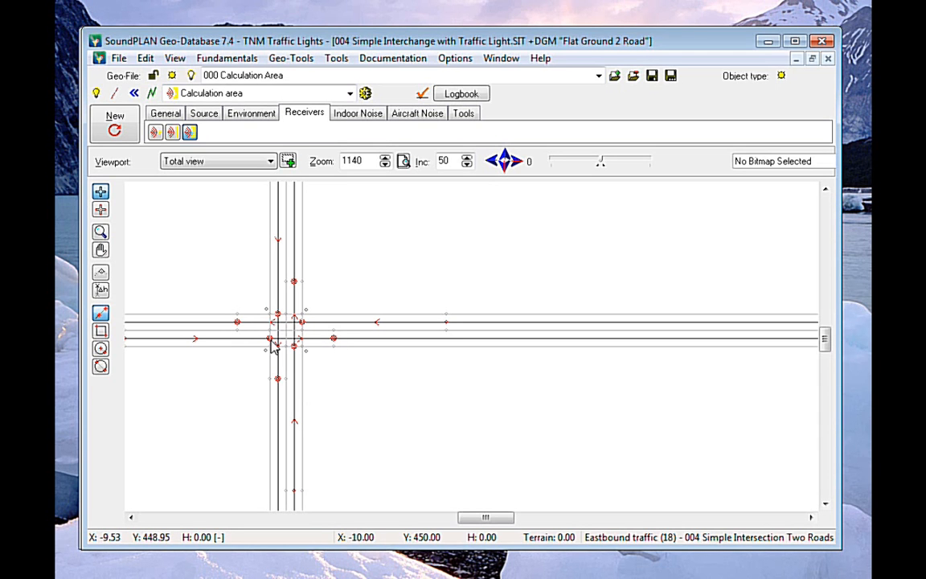
mouse_move(271, 346)
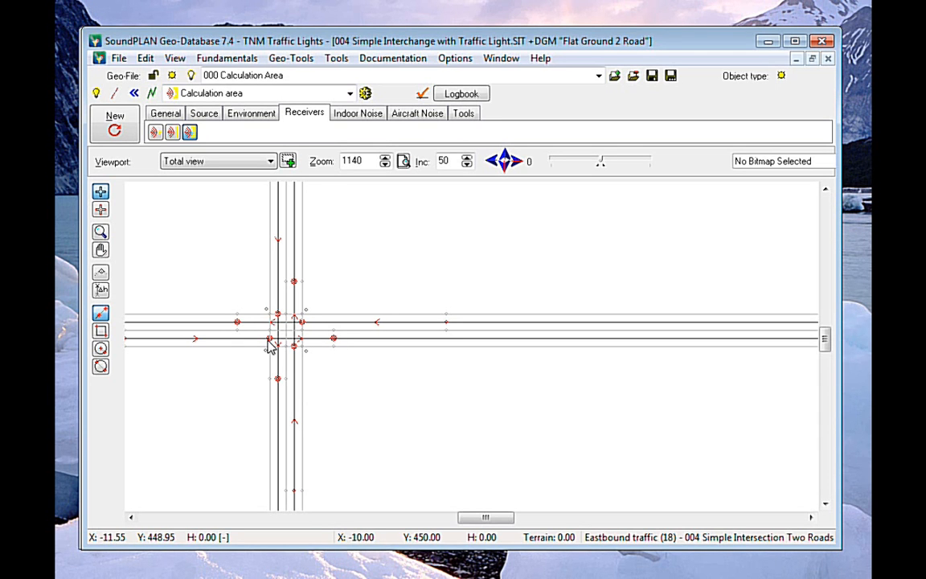
mouse_move(274, 345)
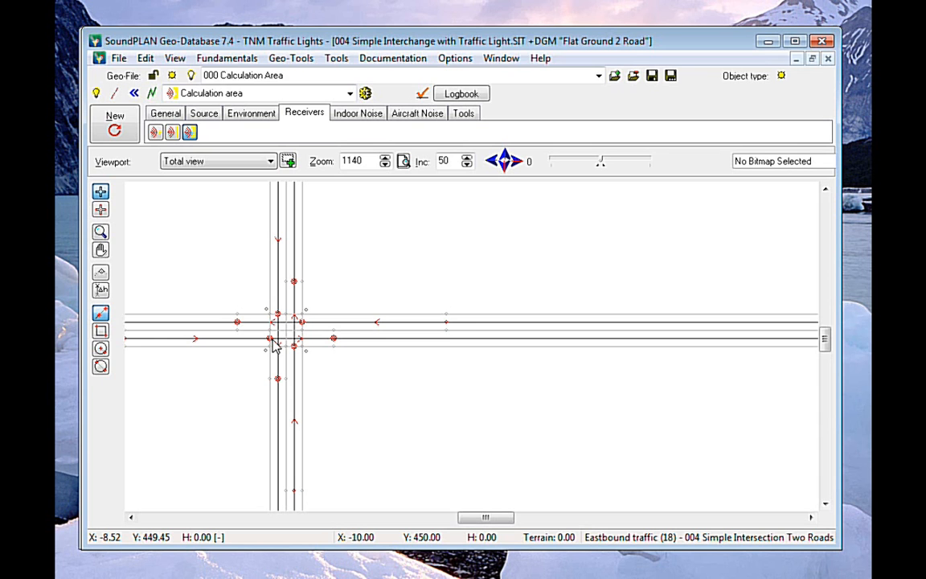
mouse_move(297, 352)
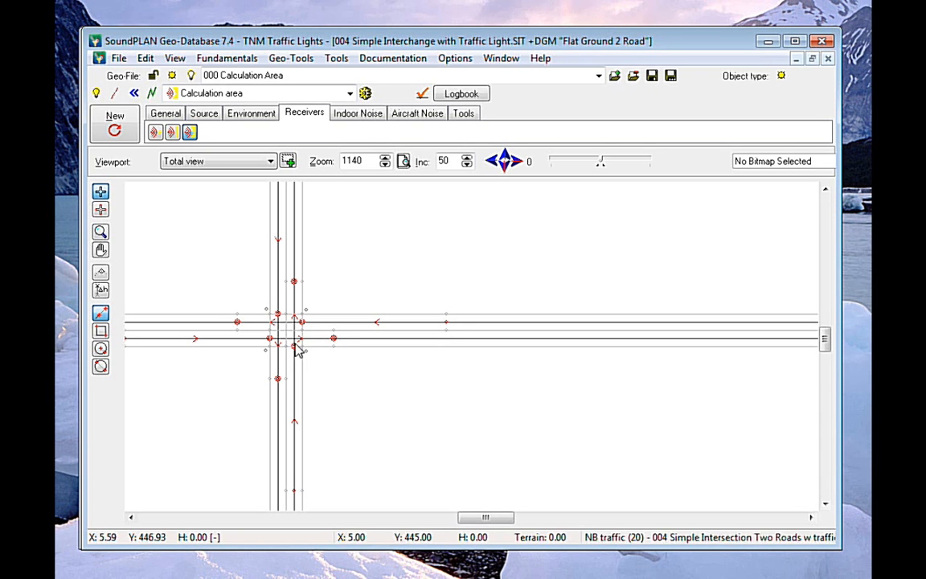
mouse_move(336, 344)
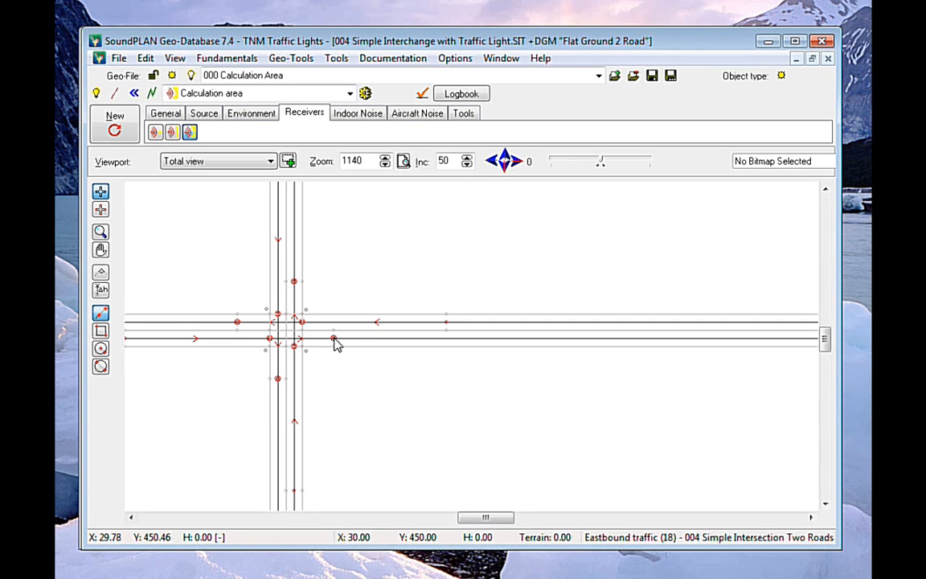
mouse_move(271, 345)
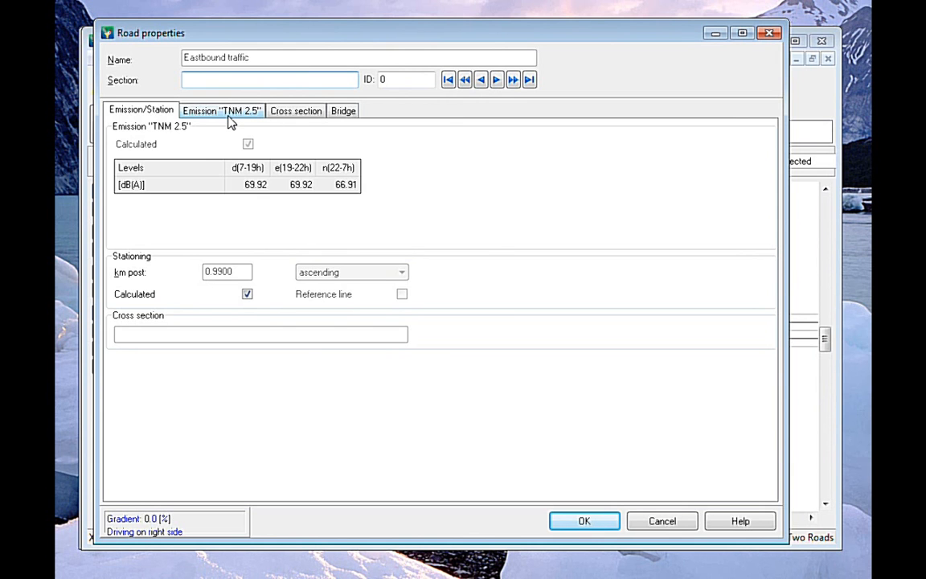
Review Eastbound traffic's TNM 2.5 volumes, then its 64 km/h speeds and control device settings.
left_click(222, 110)
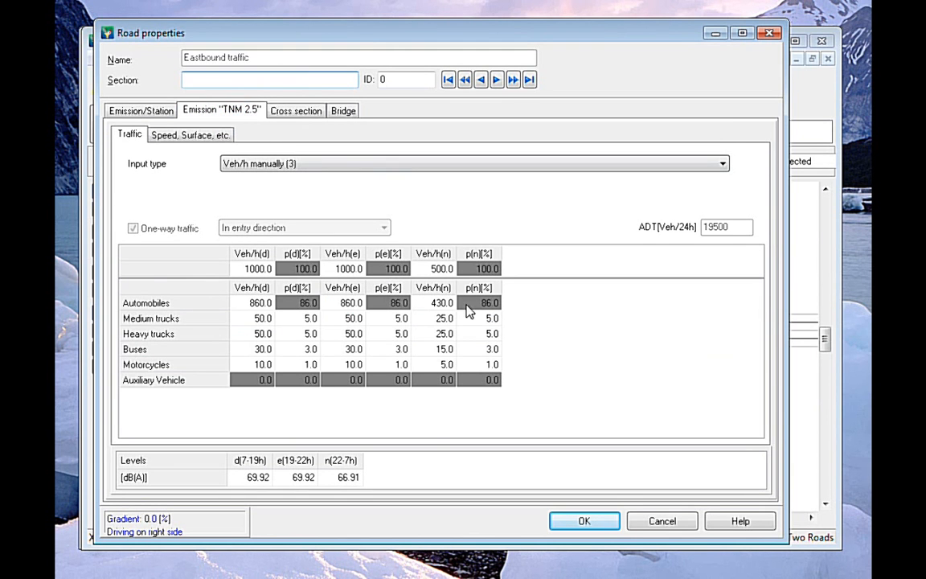
mouse_move(448, 320)
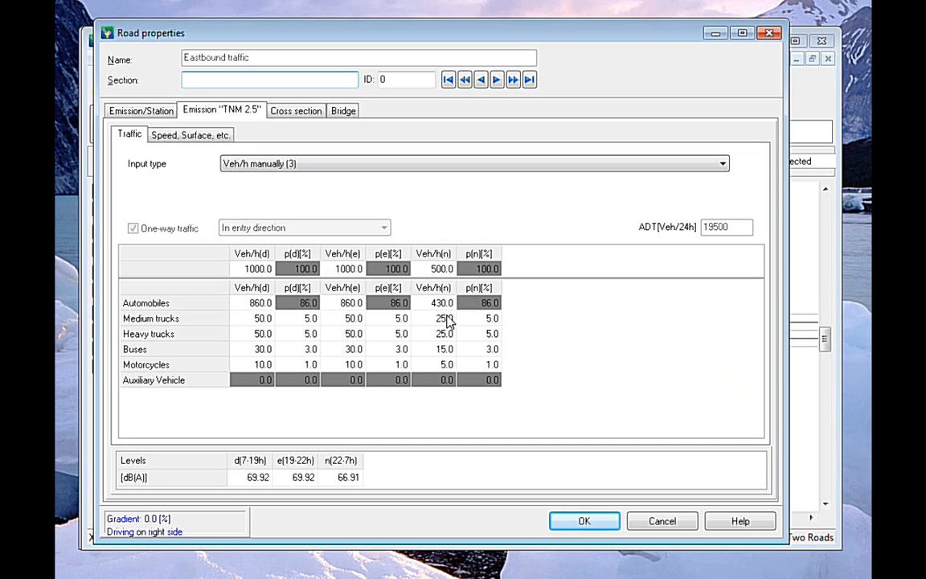
left_click(270, 79)
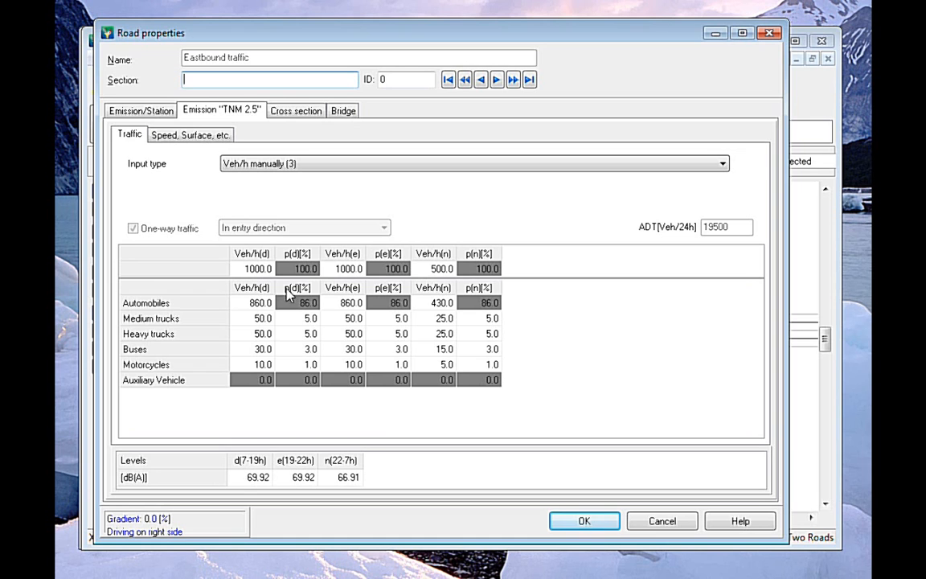
left_click(191, 135)
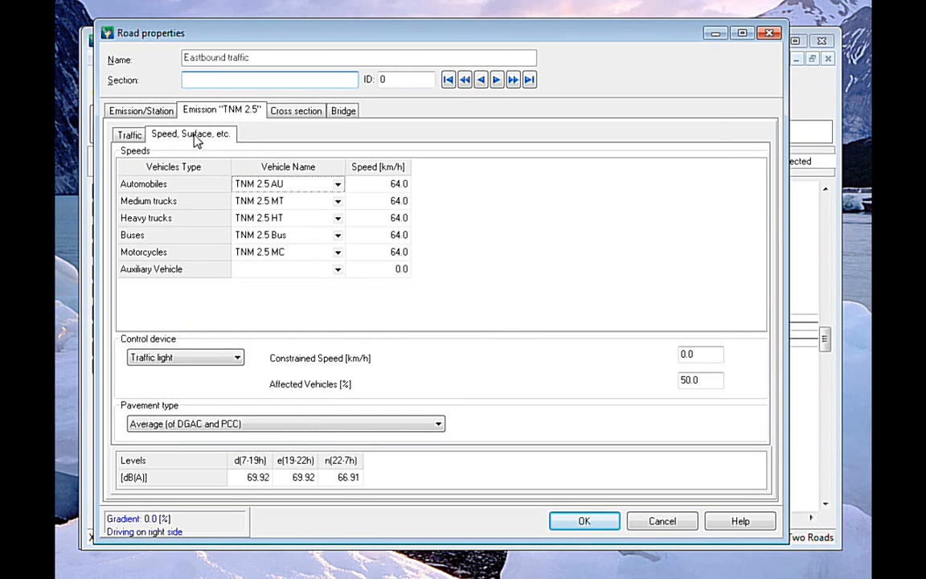
Keep Traffic light as the control device and start editing its 0.0 km/h constrained speed.
left_click(236, 357)
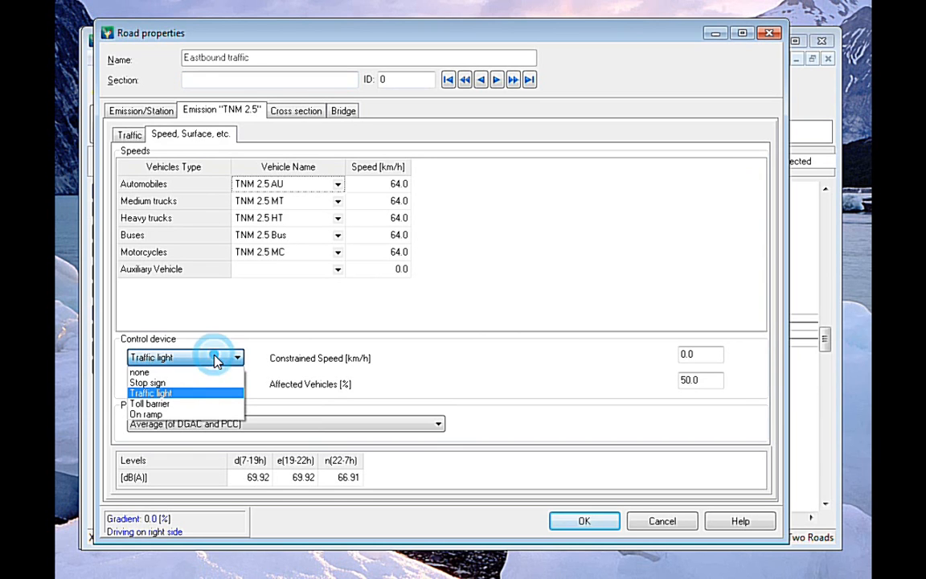
mouse_move(215, 358)
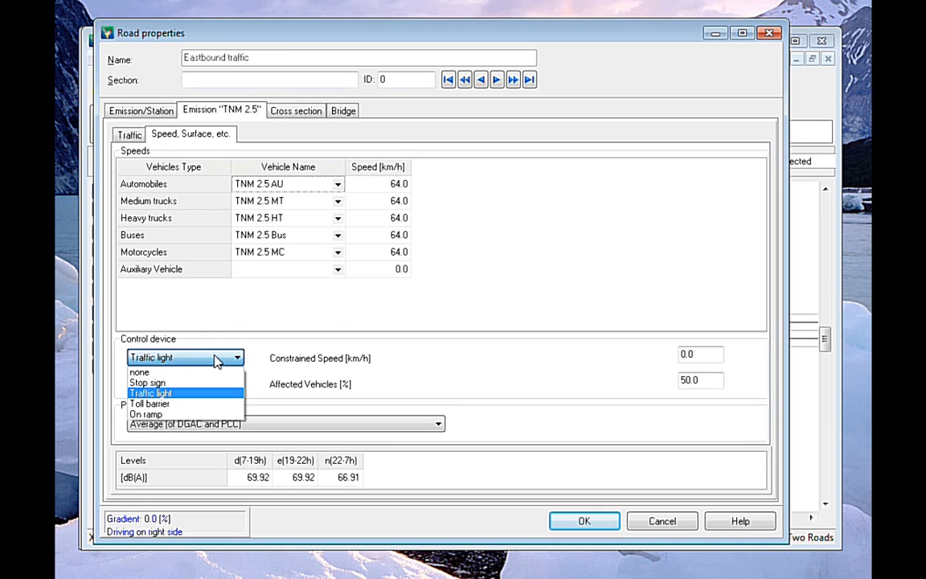
left_click(151, 393)
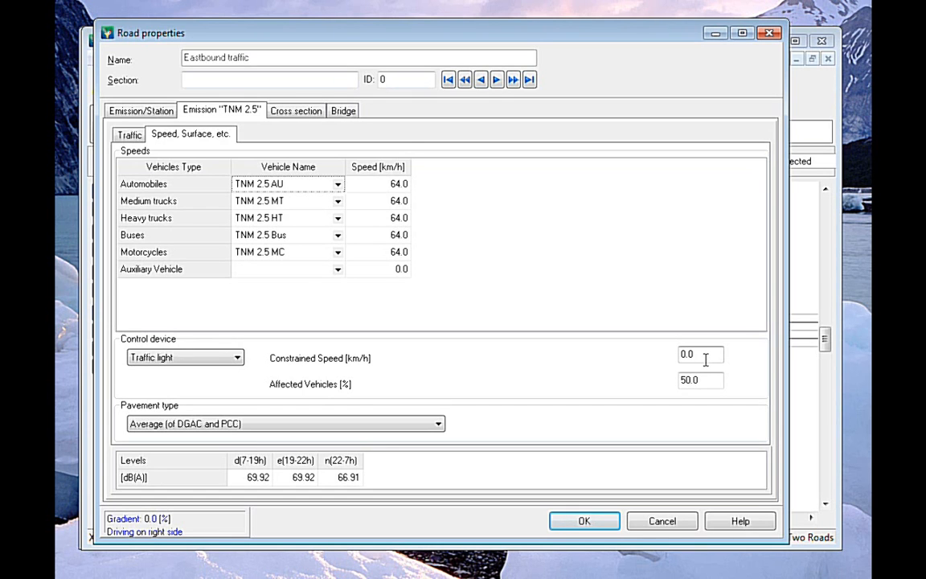
left_click(700, 355)
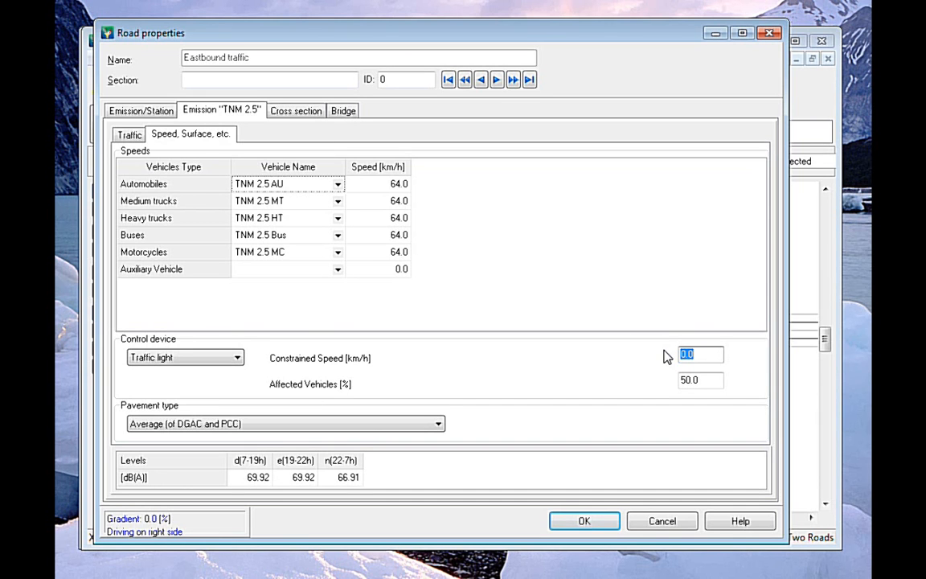
mouse_move(173, 211)
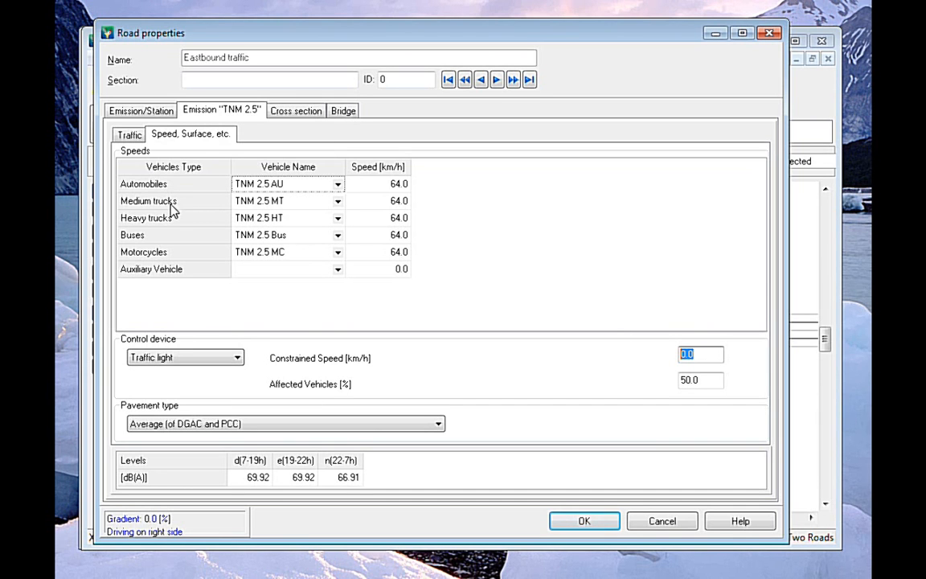
mouse_move(652, 346)
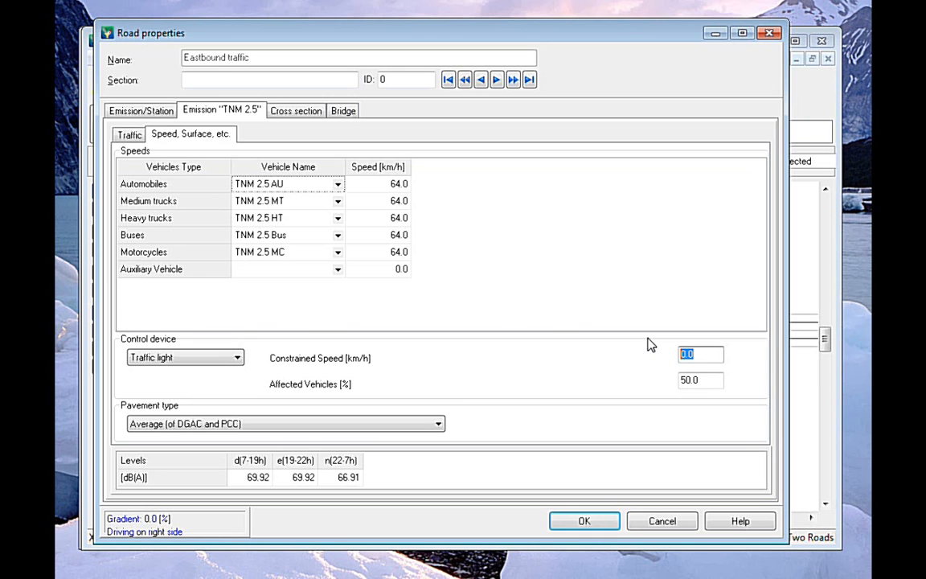
mouse_move(616, 266)
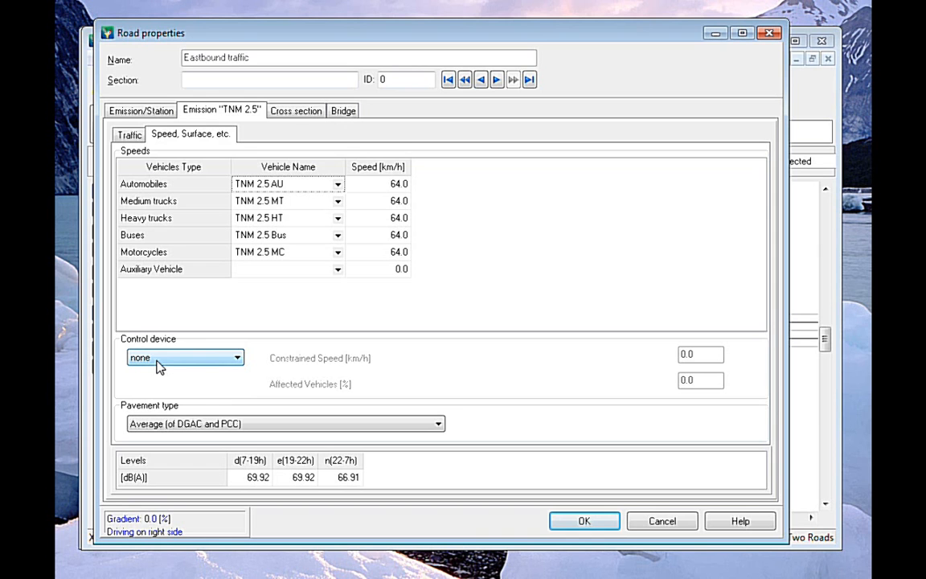
mouse_move(212, 394)
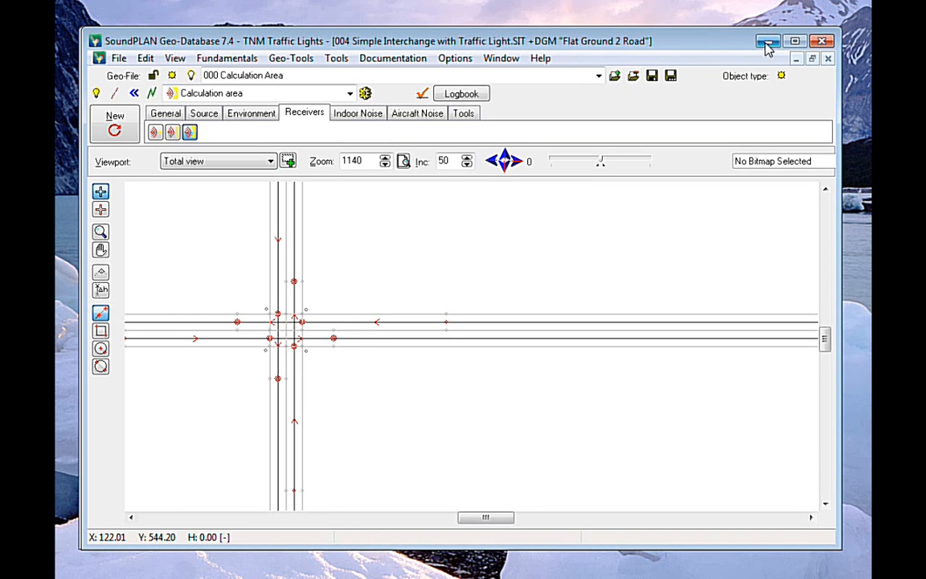
Minimize the Geo-Database and bring up the TNM Vehicle Definition library from the Manager.
left_click(768, 41)
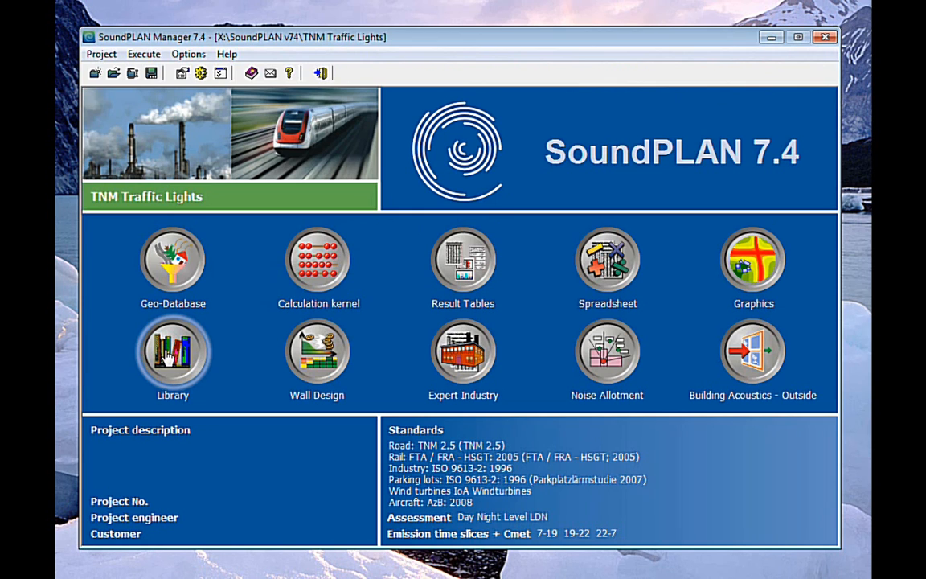
left_click(172, 352)
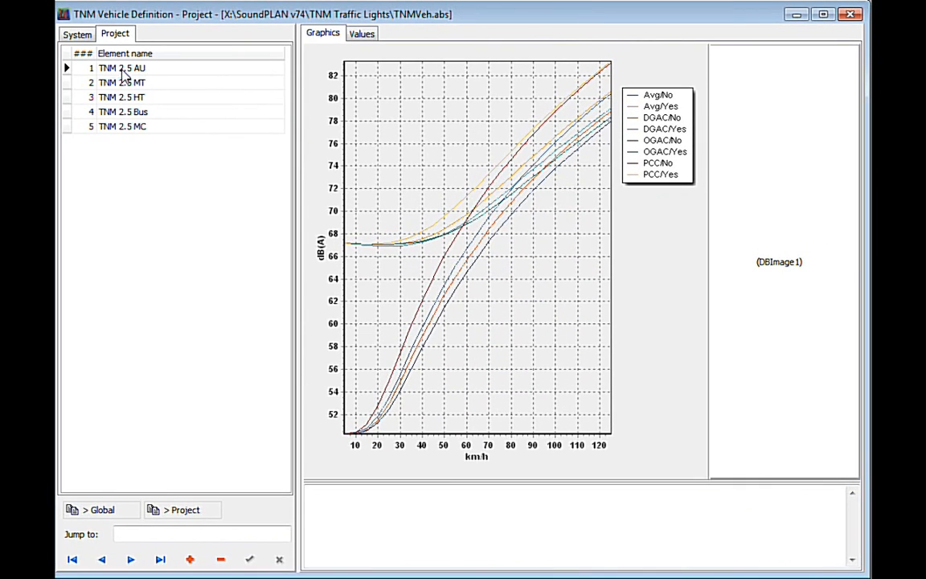
View the TNM 2.5 MT, AU and HT noise-versus-speed graphs in turn.
left_click(121, 82)
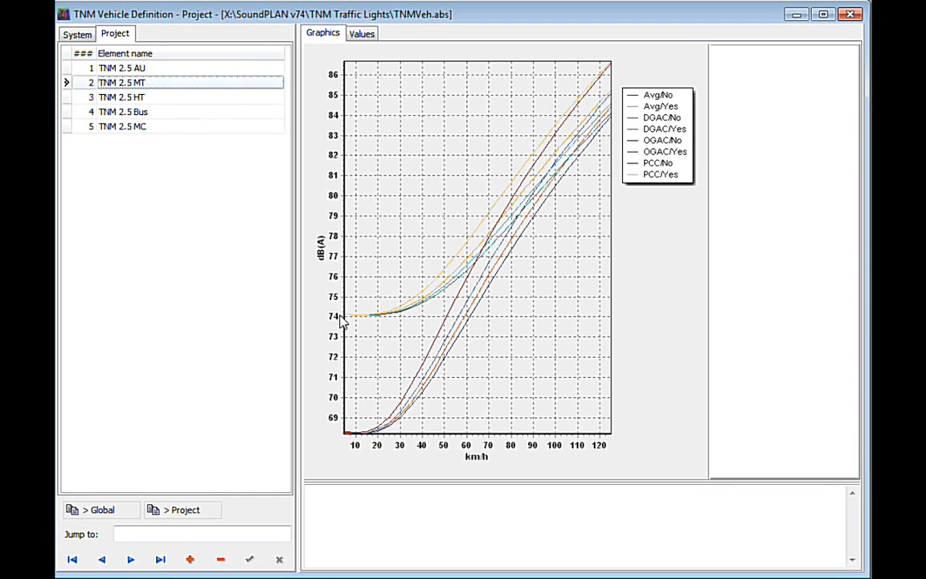
mouse_move(406, 316)
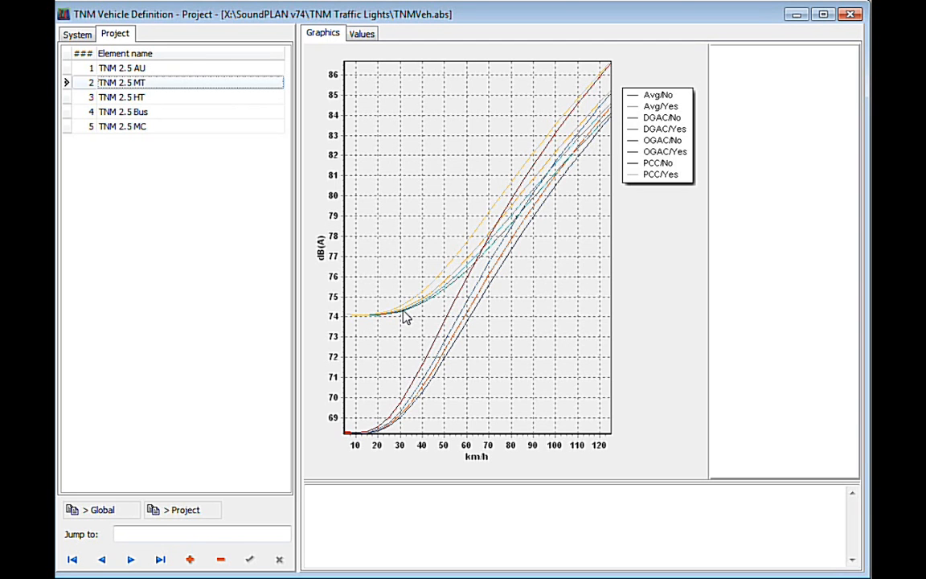
mouse_move(439, 358)
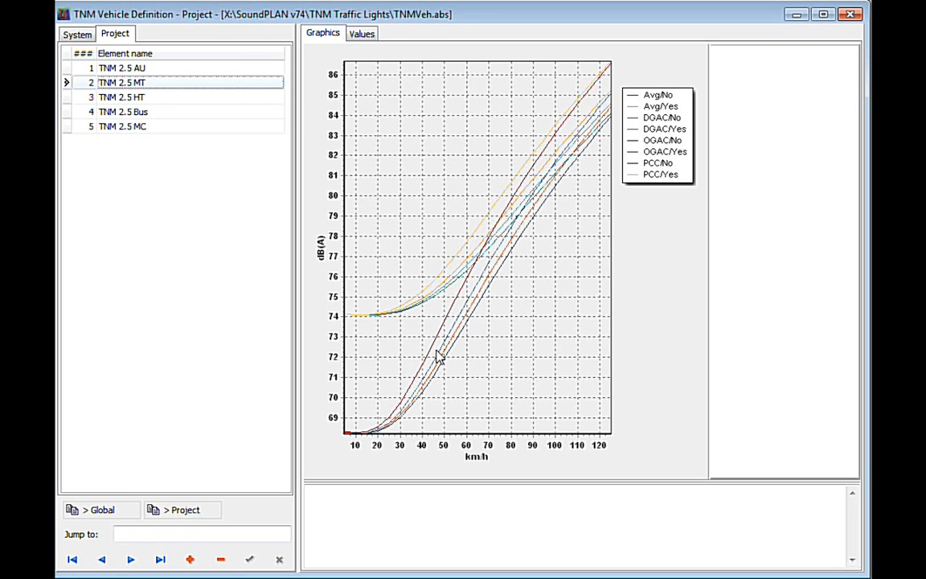
mouse_move(358, 324)
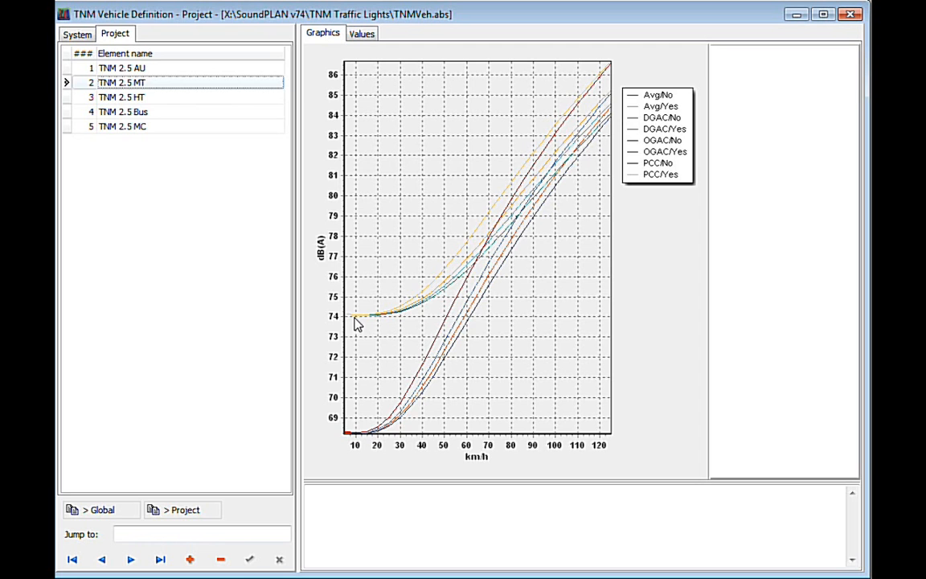
mouse_move(349, 320)
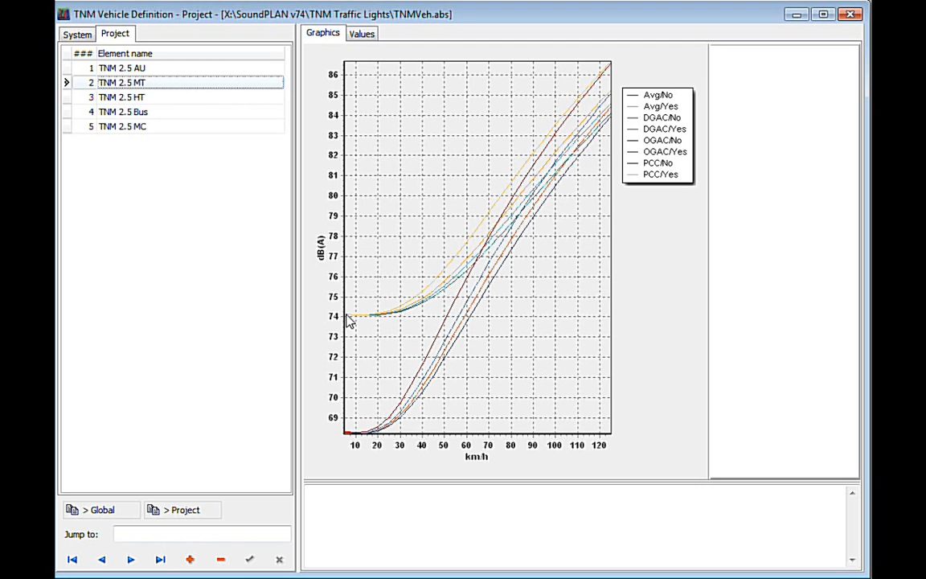
left_click(121, 67)
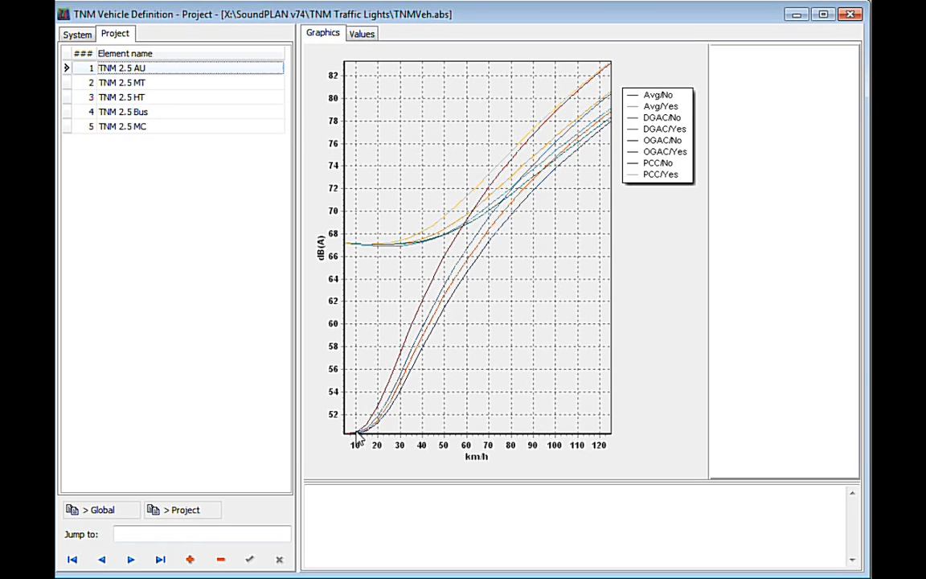
mouse_move(150, 112)
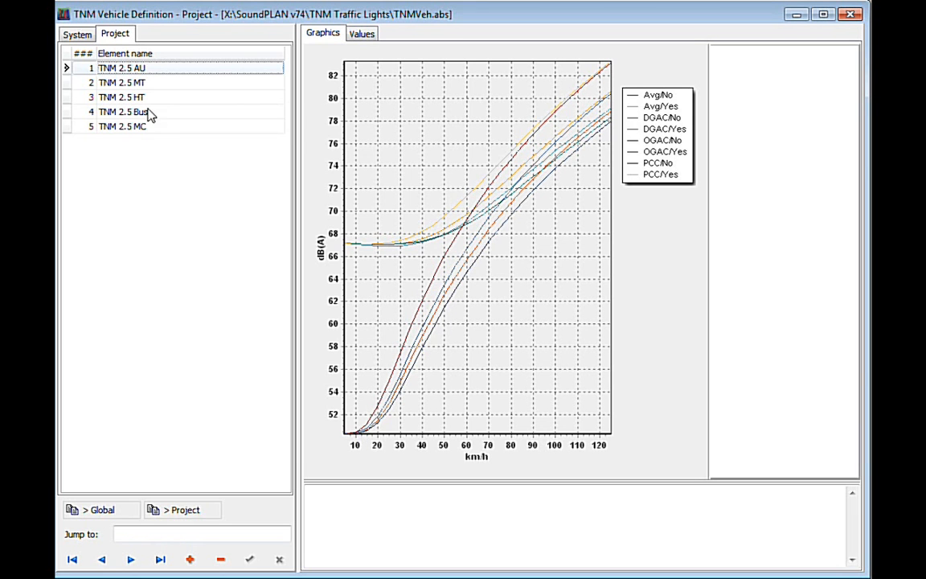
left_click(121, 97)
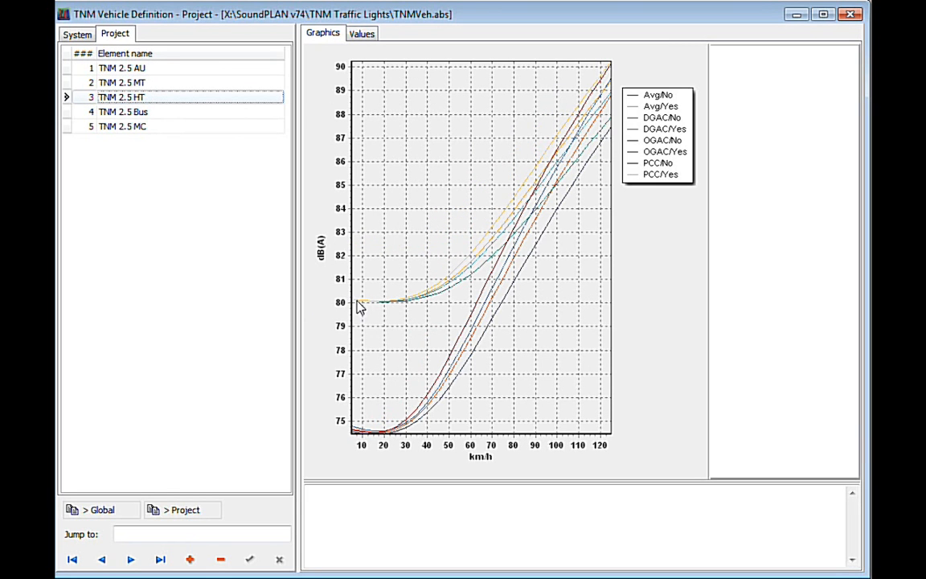
mouse_move(210, 183)
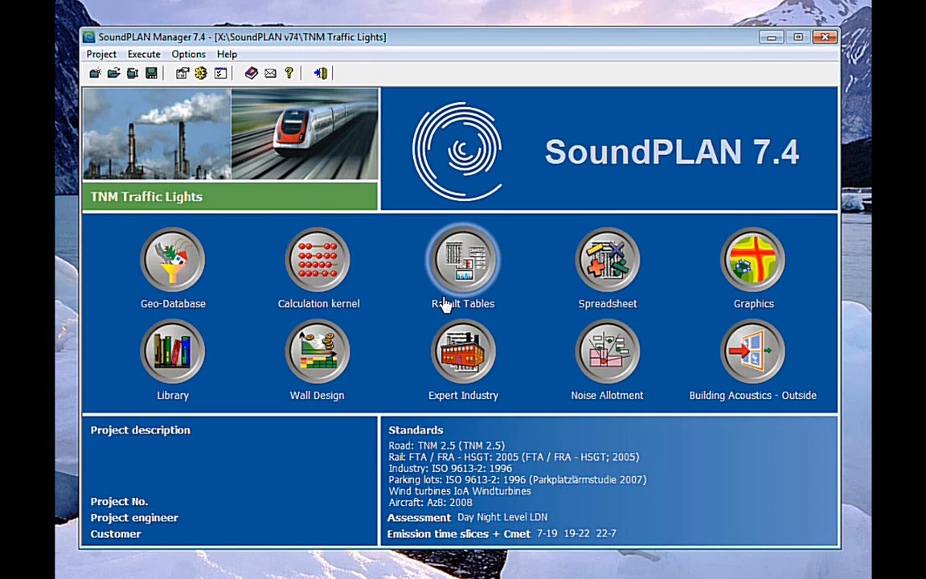
mouse_move(318, 266)
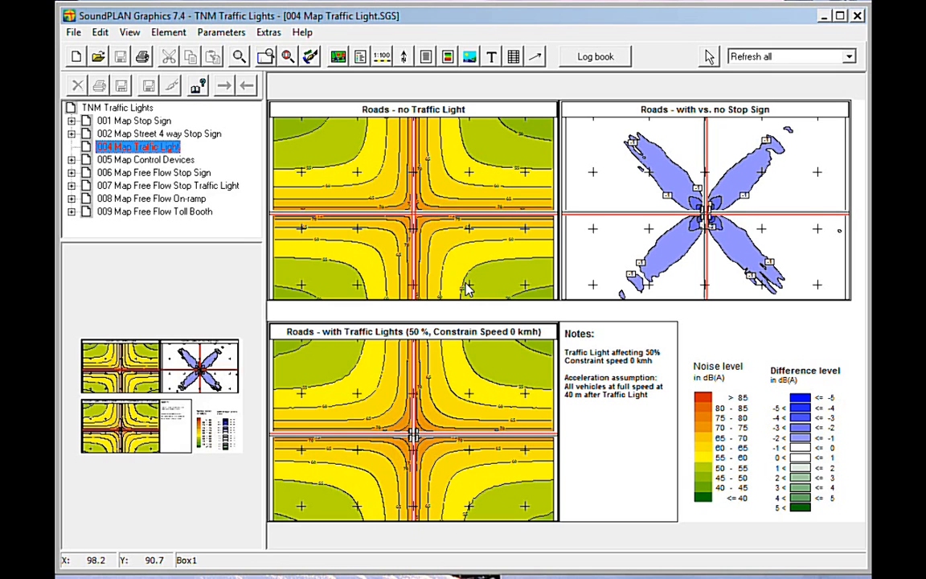
mouse_move(371, 208)
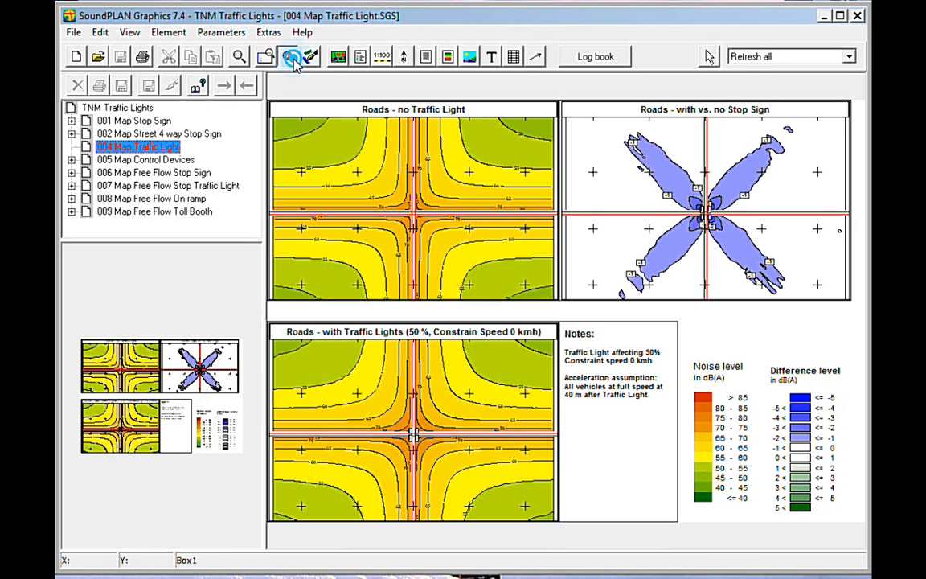
Zoom in on the no-traffic-light noise map so its 50–70 dB(A) contours are readable.
left_click(287, 56)
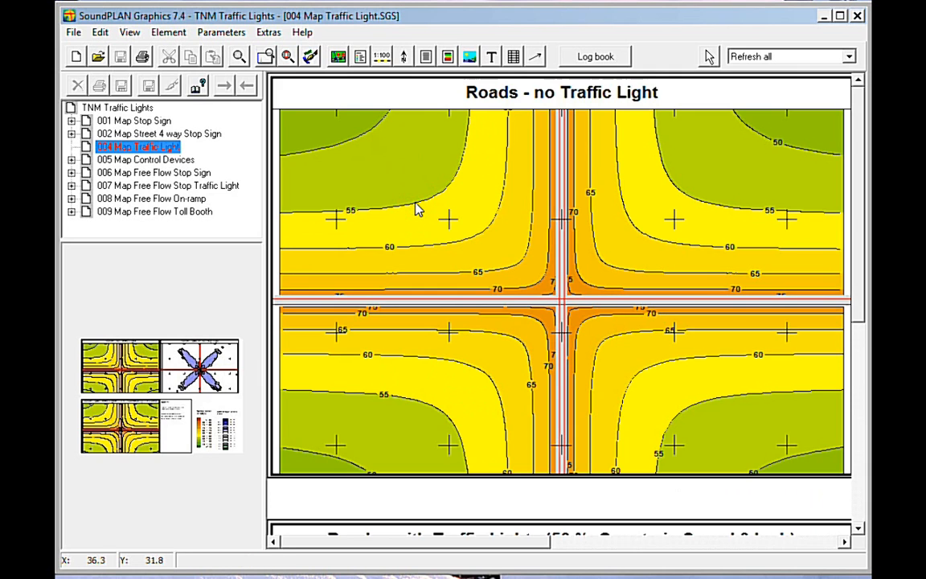
mouse_move(527, 181)
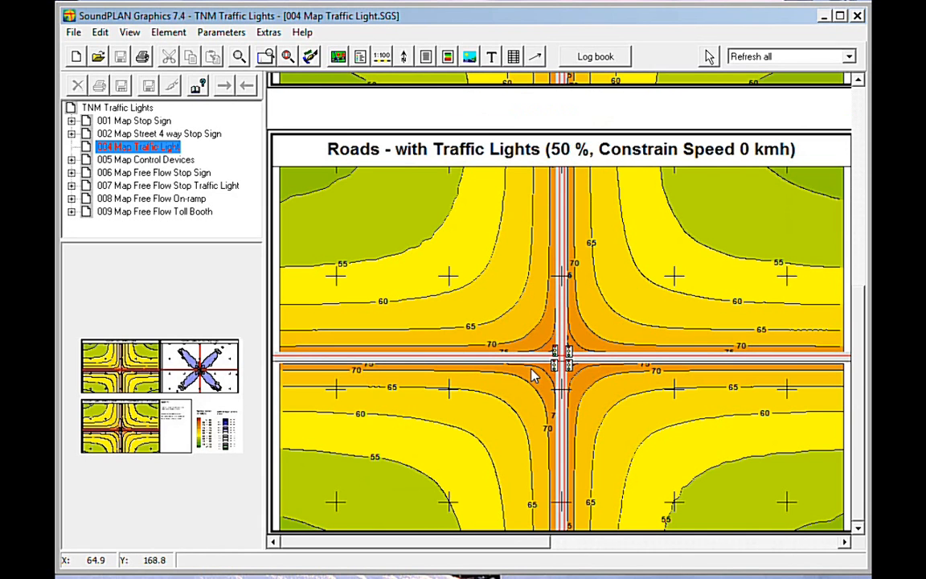
mouse_move(563, 368)
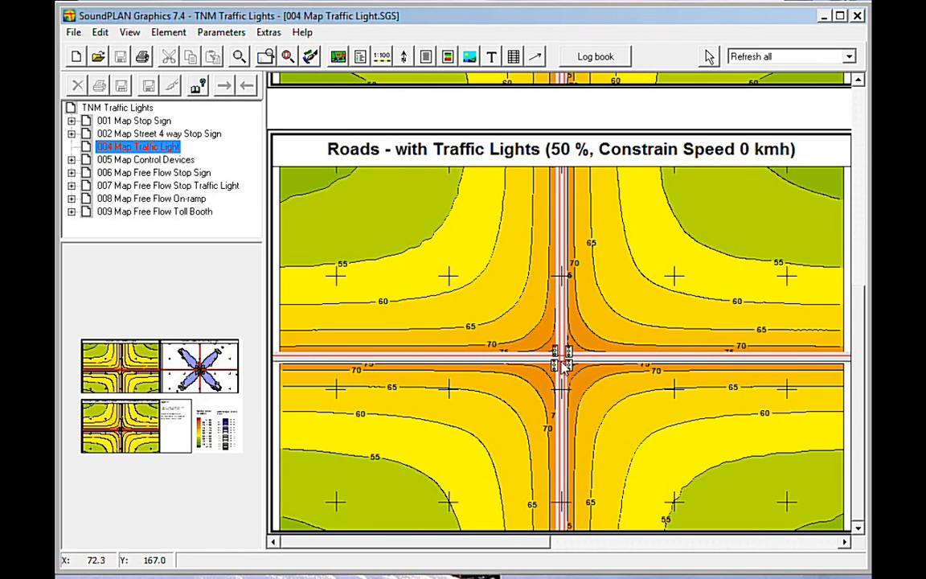
mouse_move(546, 534)
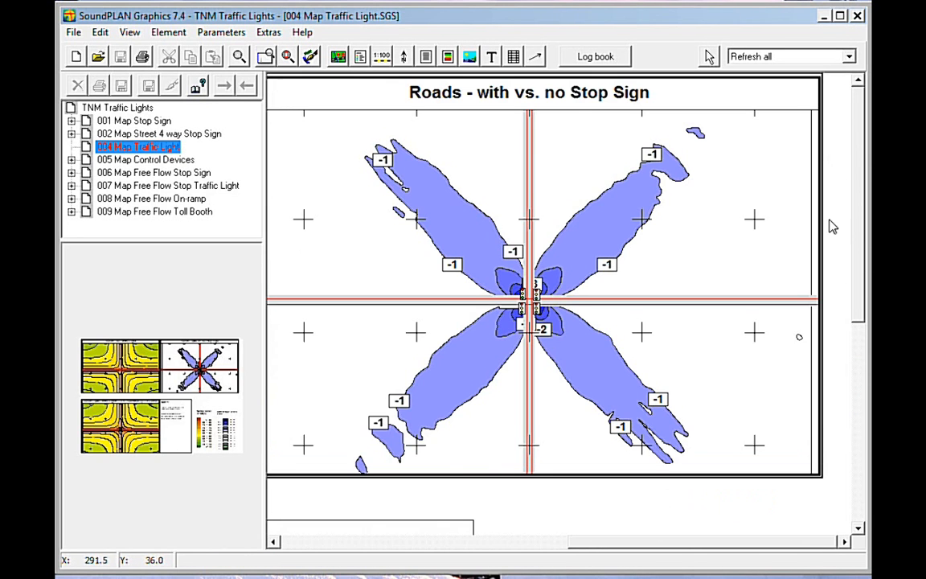
mouse_move(706, 492)
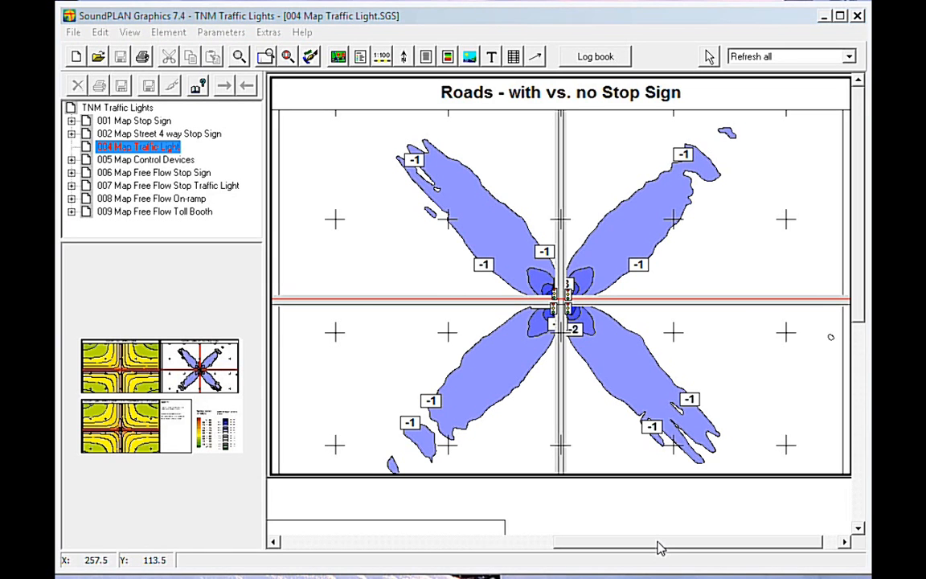
mouse_move(659, 549)
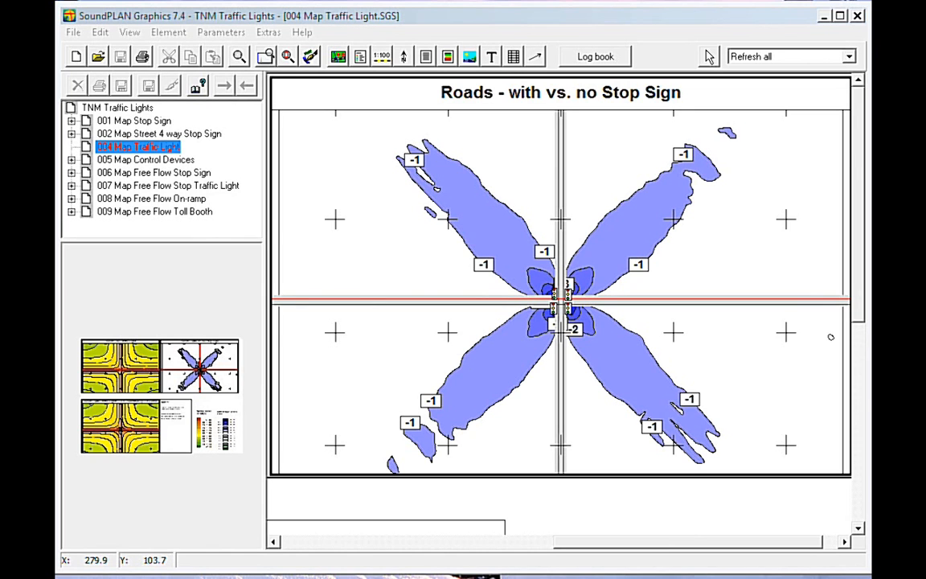